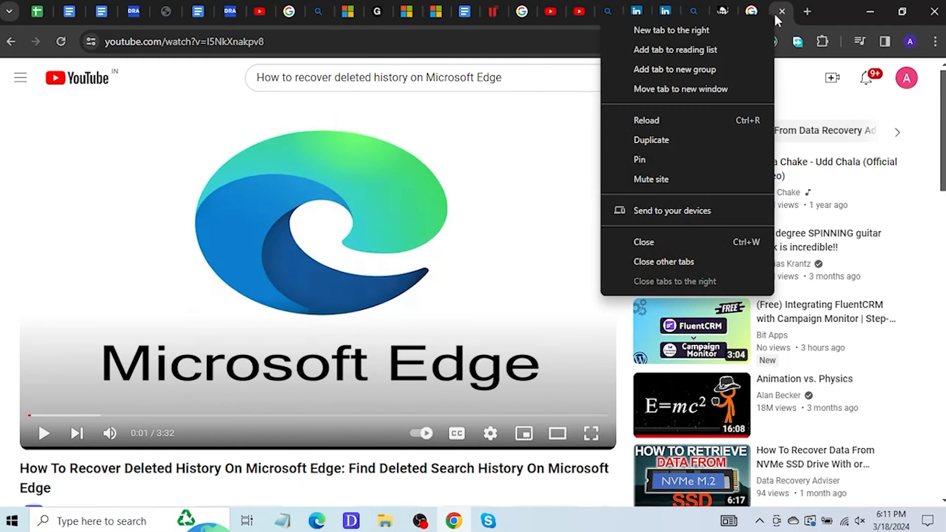
{"action": "mouse_move", "coordinate": [639, 160]}
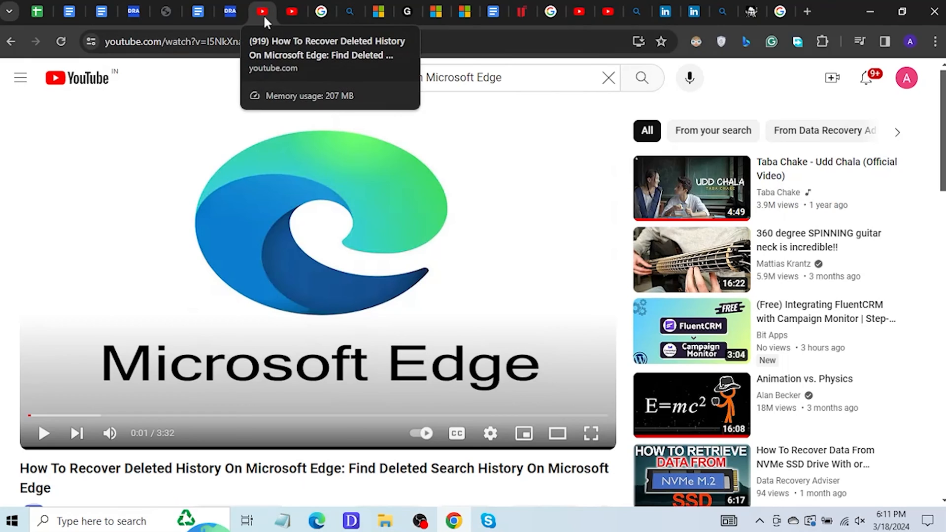
Step: Switch to the Chandoo.org tab with the merge-cells article
{"action": "left_click", "coordinate": [724, 10]}
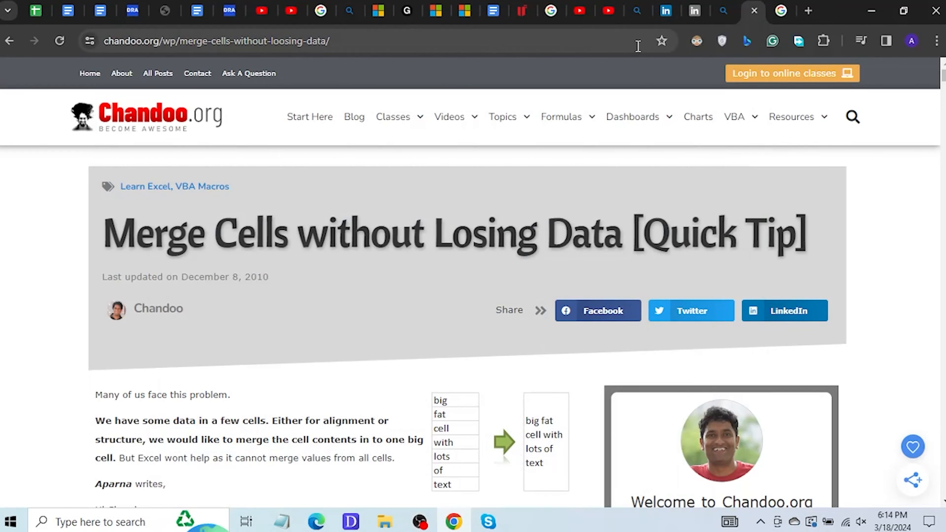
{"action": "mouse_move", "coordinate": [661, 41]}
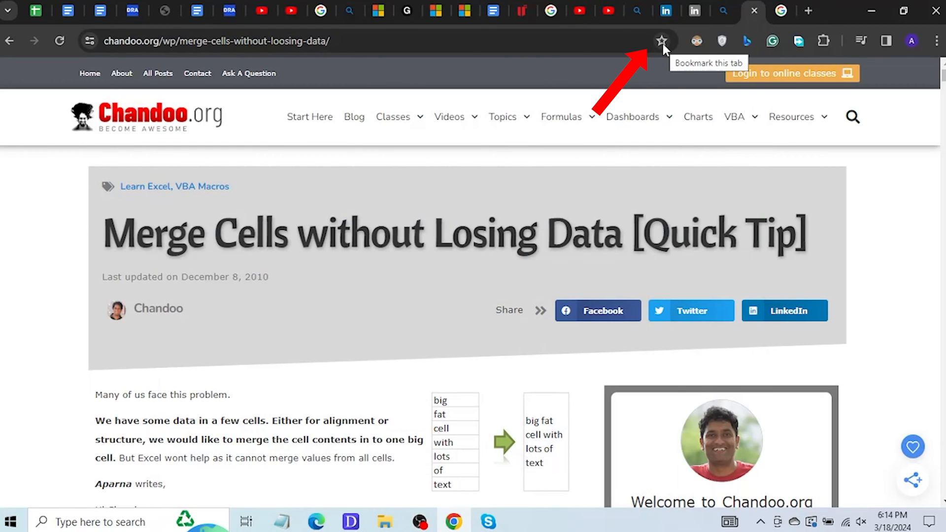
Step: Bookmark the Chandoo merge-cells article and return to the YouTube Edge-history video tab
{"action": "left_click", "coordinate": [662, 41]}
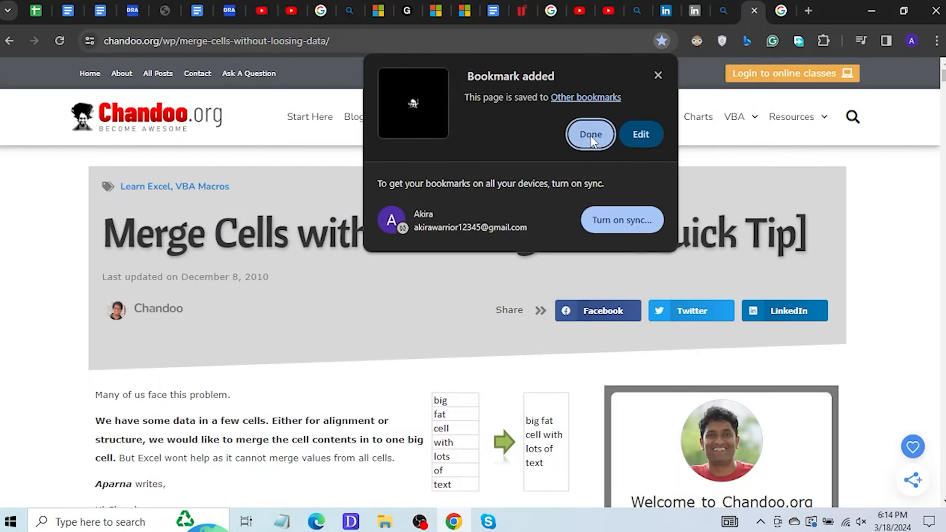
{"action": "left_click", "coordinate": [589, 133]}
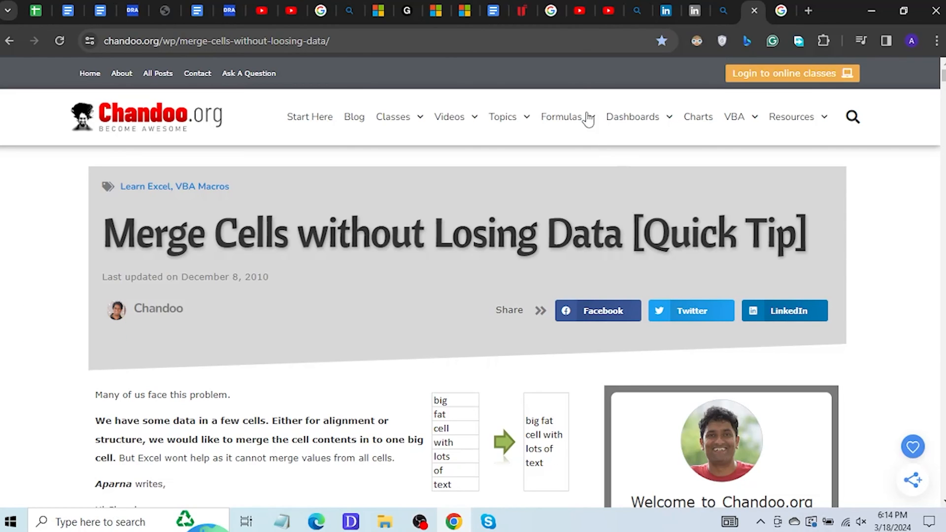
{"action": "mouse_move", "coordinate": [578, 11]}
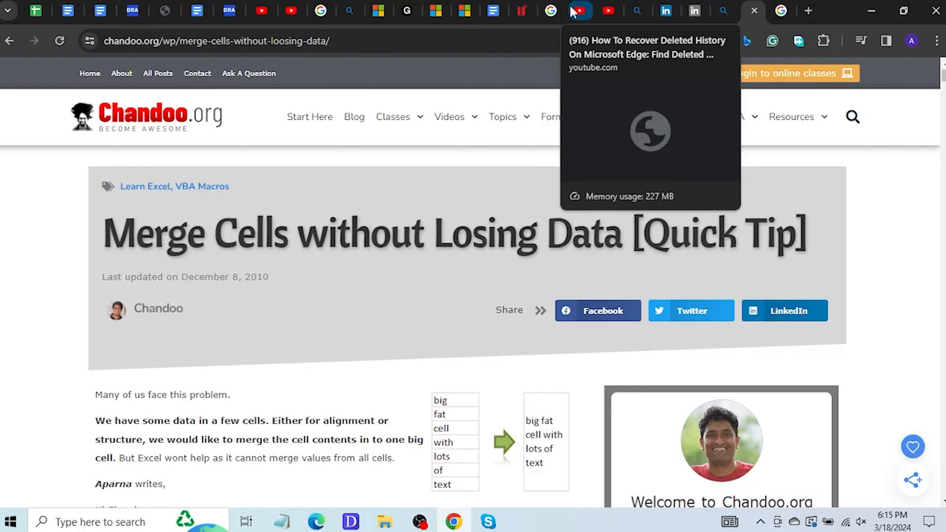
{"action": "left_click", "coordinate": [579, 10]}
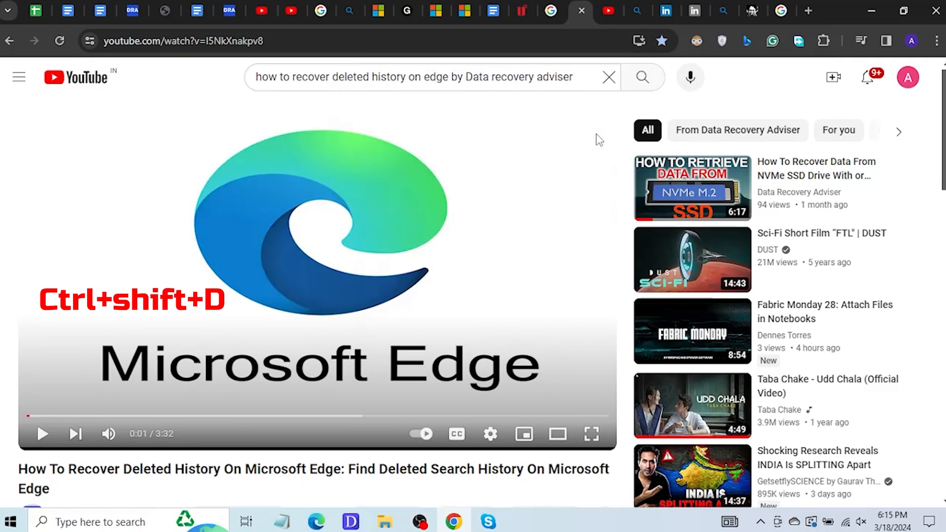
Step: Bookmark all open tabs (Ctrl+Shift+D) and show them in the Bookmarks manager
{"action": "key", "text": "Ctrl+Shift+D"}
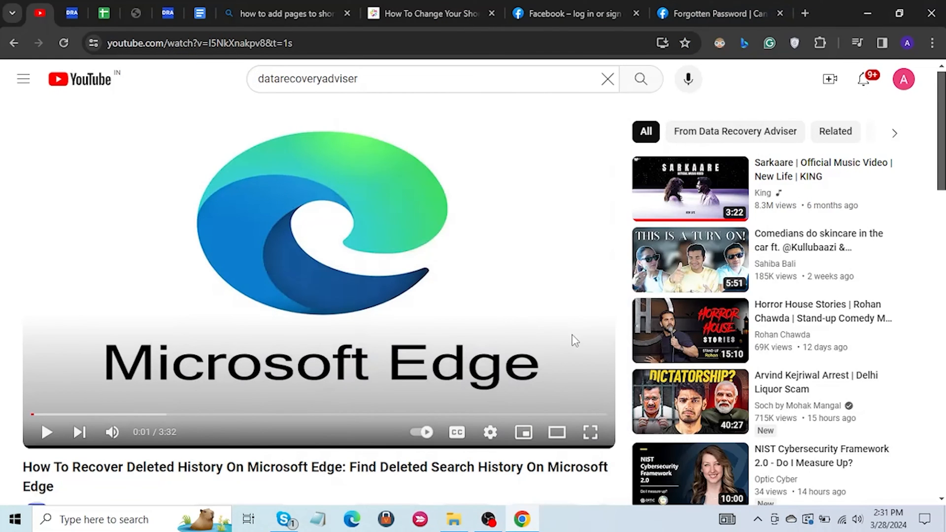
{"action": "key", "text": "ctrl+shift+o"}
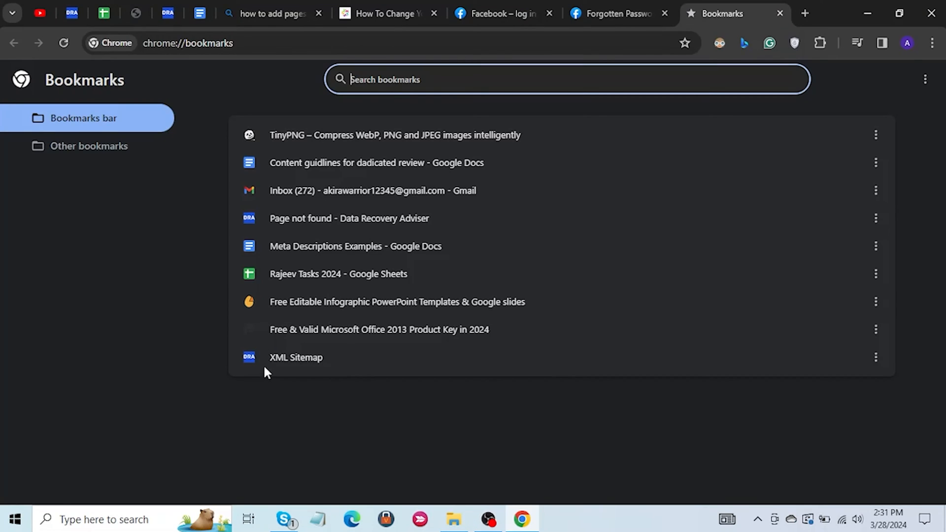
{"action": "mouse_move", "coordinate": [207, 128]}
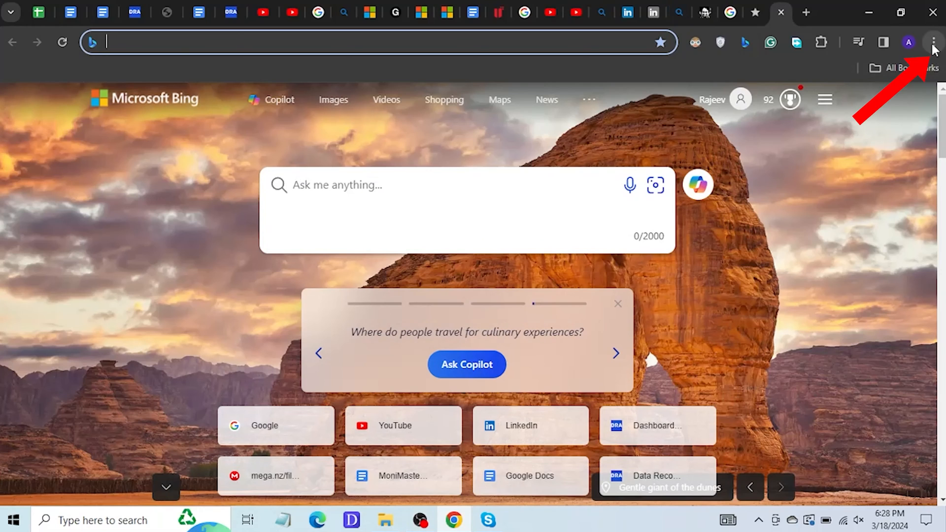
Step: Open Chrome's main menu to reach the On startup settings
{"action": "left_click", "coordinate": [933, 43]}
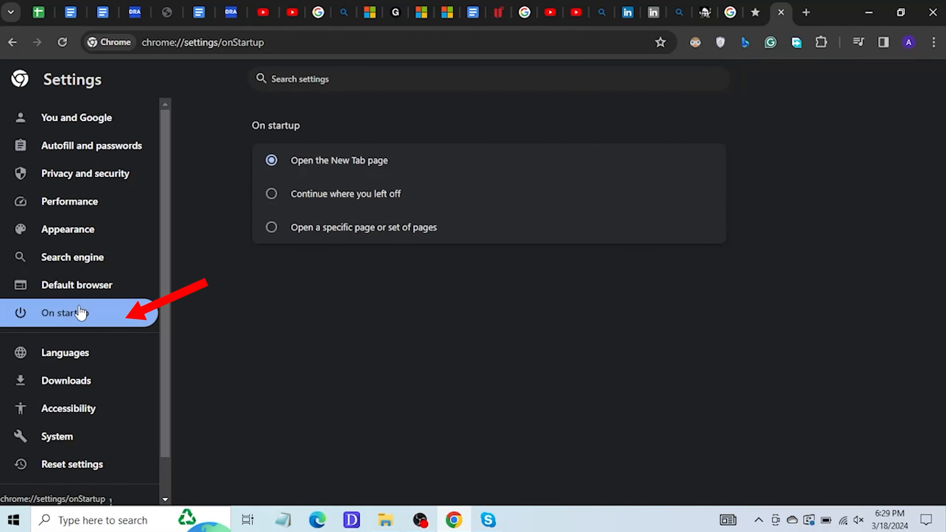
{"action": "mouse_move", "coordinate": [272, 194]}
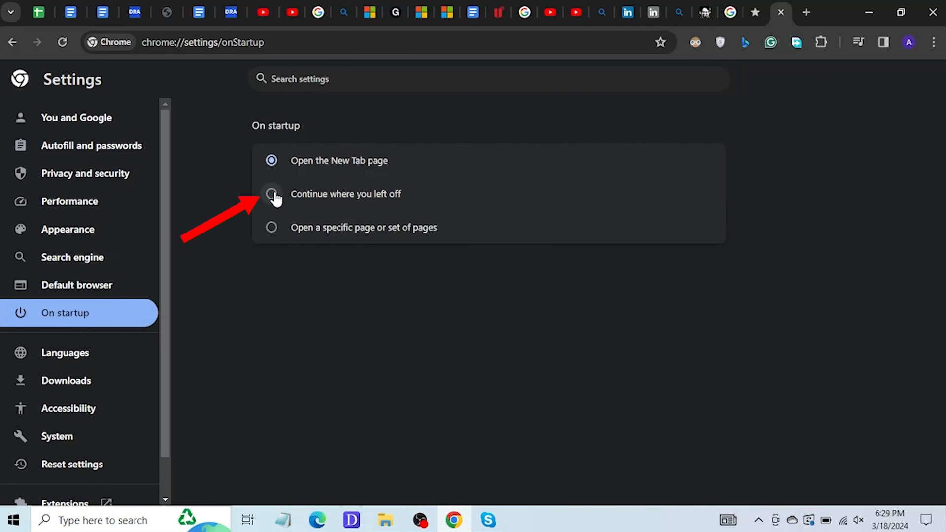